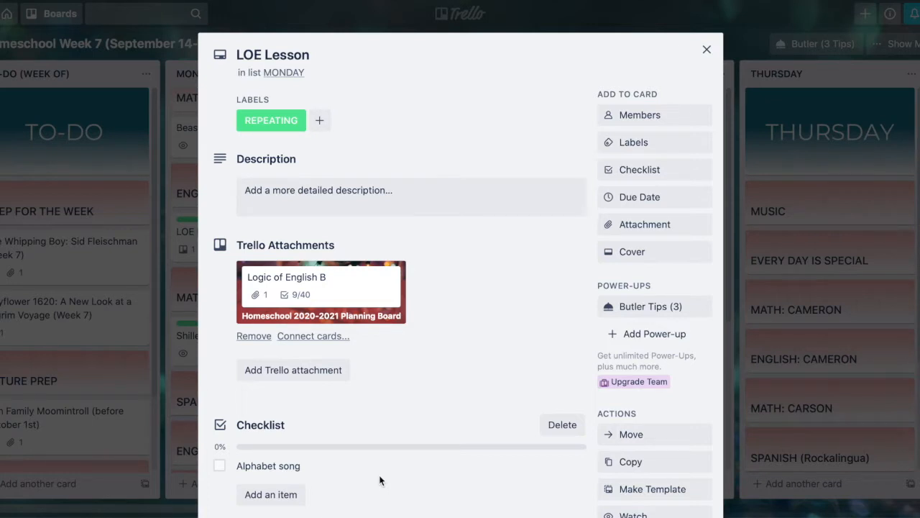
mouse_move(434, 357)
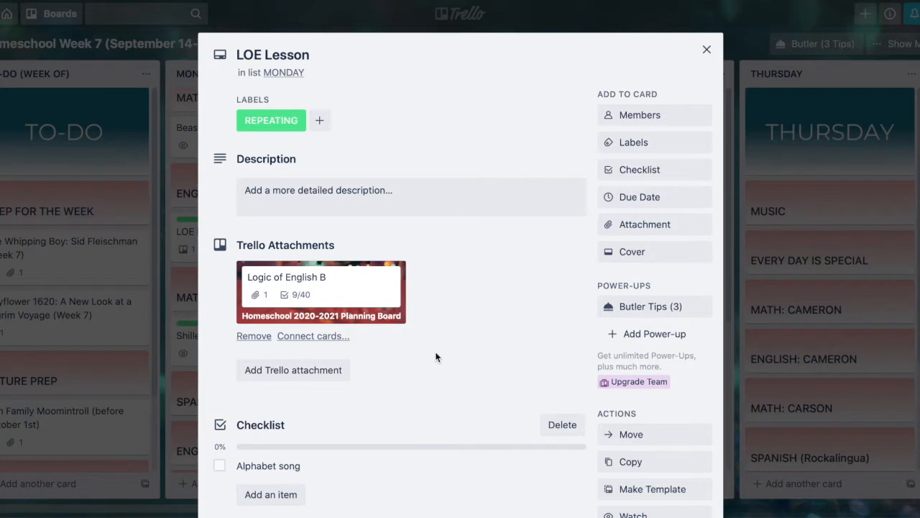
mouse_move(389, 276)
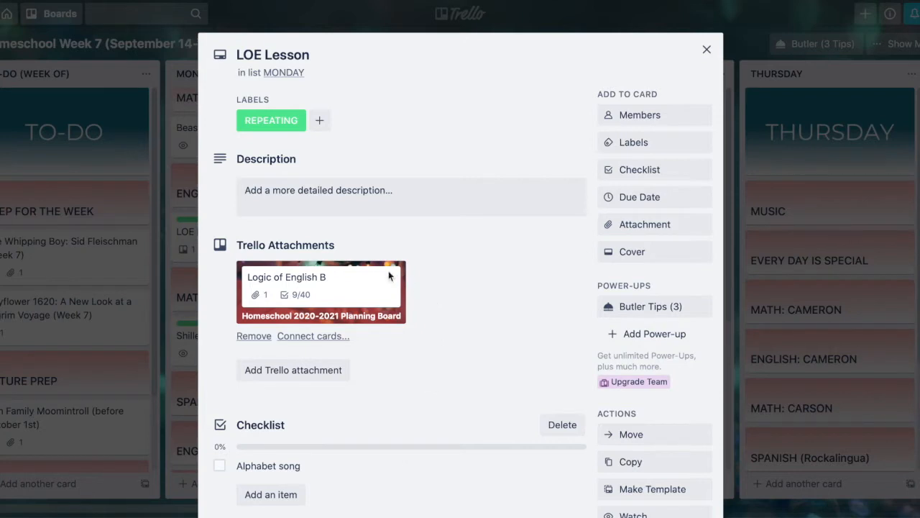
mouse_move(319, 296)
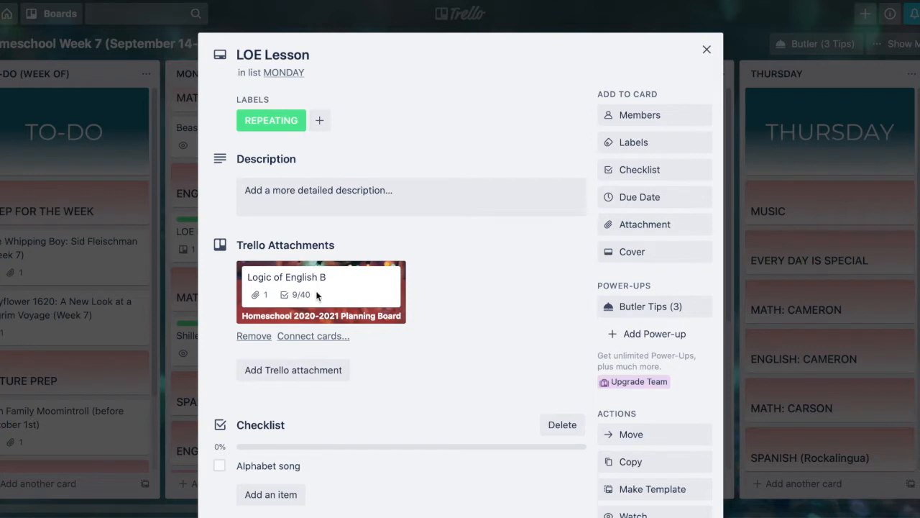
mouse_move(320, 294)
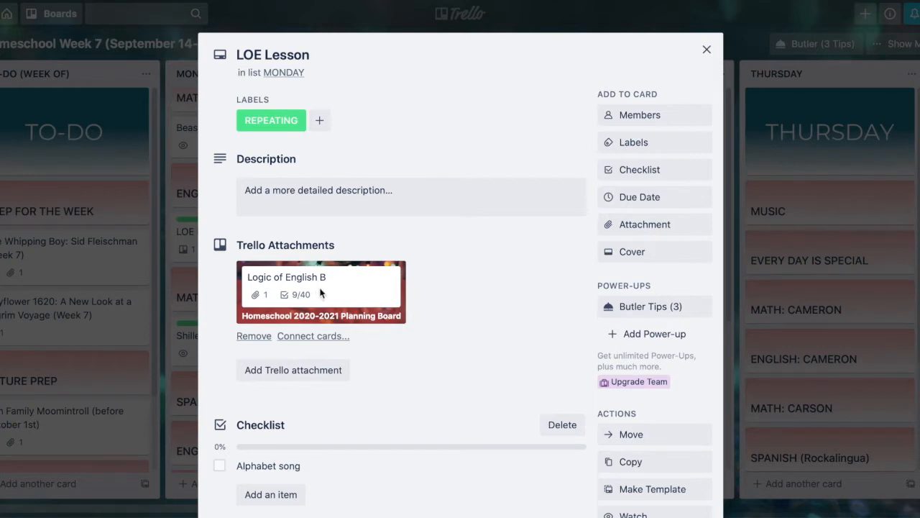
mouse_move(322, 294)
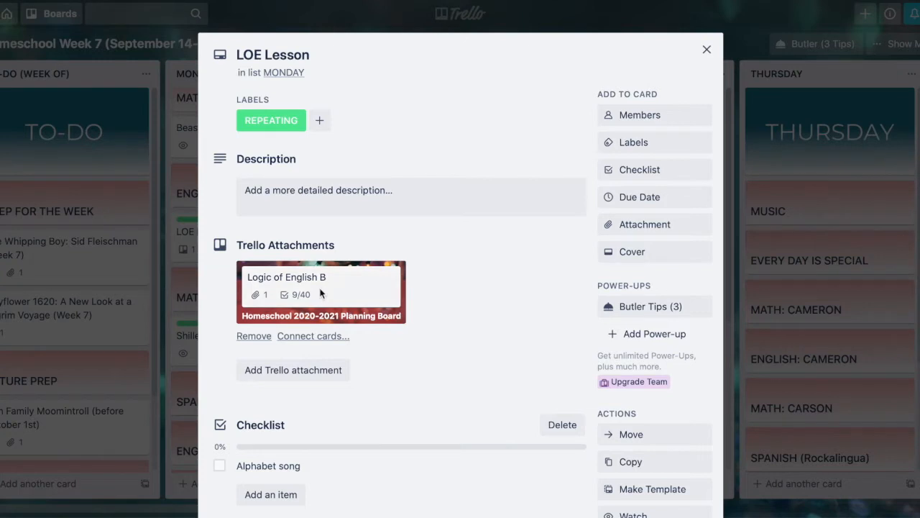
- Open the Logic of English B card through its attachment preview
click(321, 276)
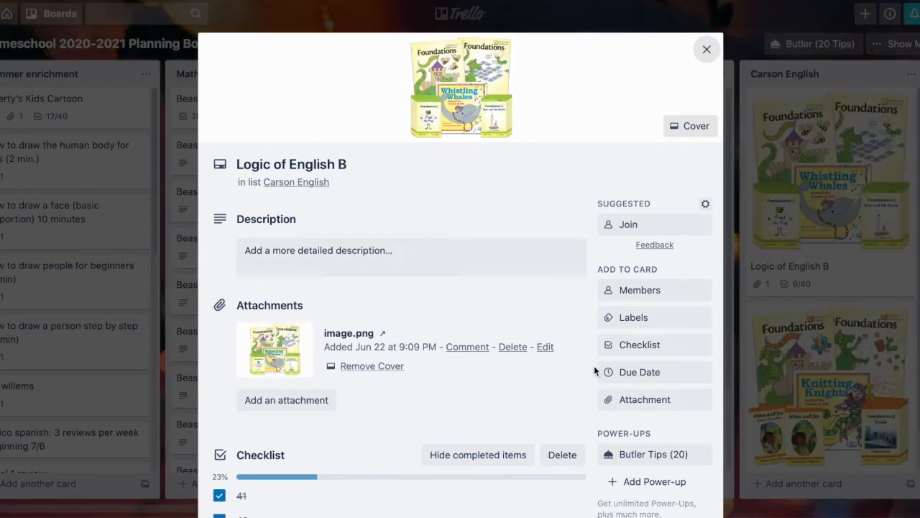
mouse_move(653, 399)
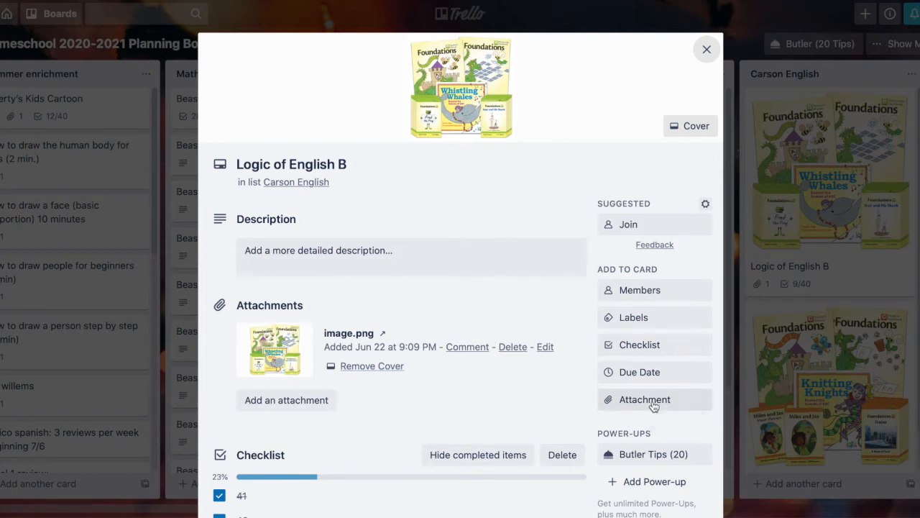
- Add the Homeschool Week 7 LOE Lesson card as a Trello attachment on Logic of English B
click(644, 399)
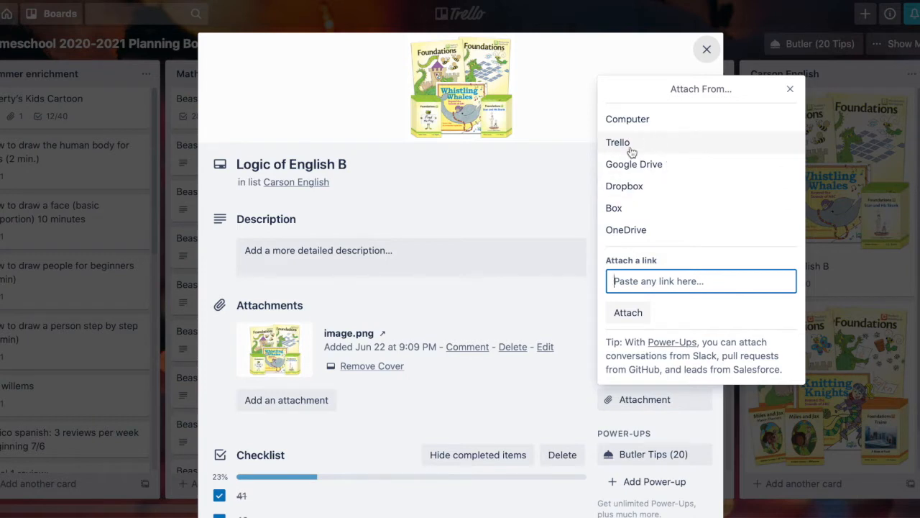
click(618, 142)
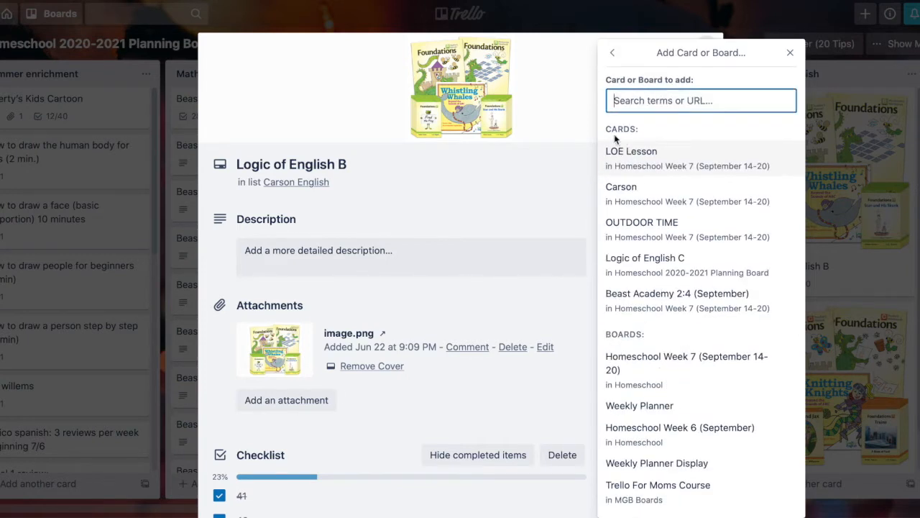
mouse_move(621, 175)
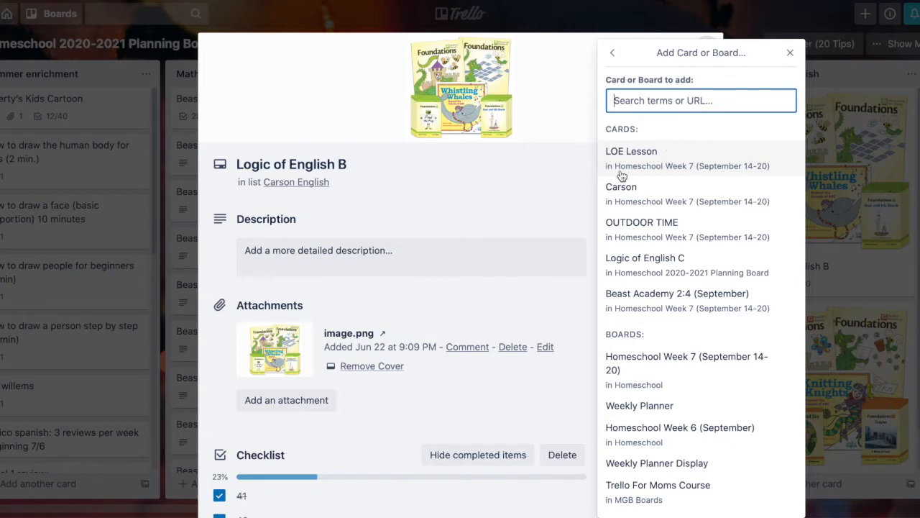
mouse_move(625, 405)
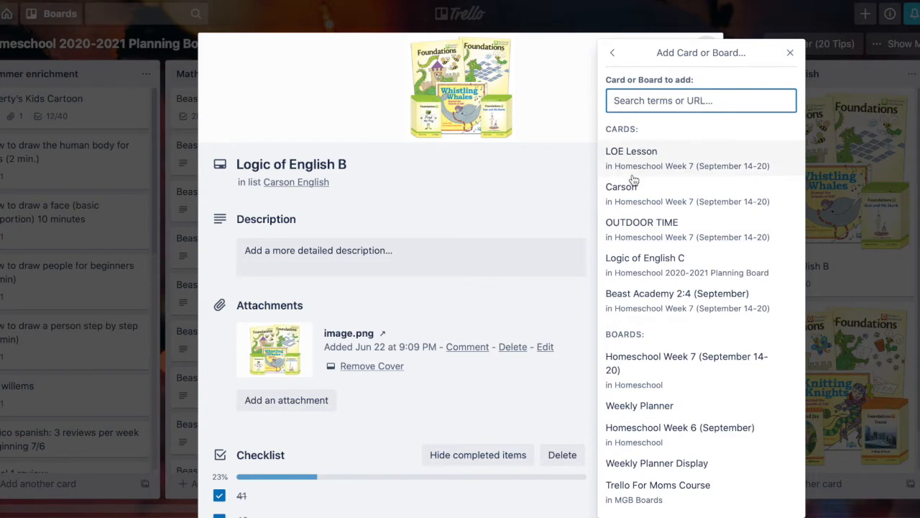
mouse_move(632, 154)
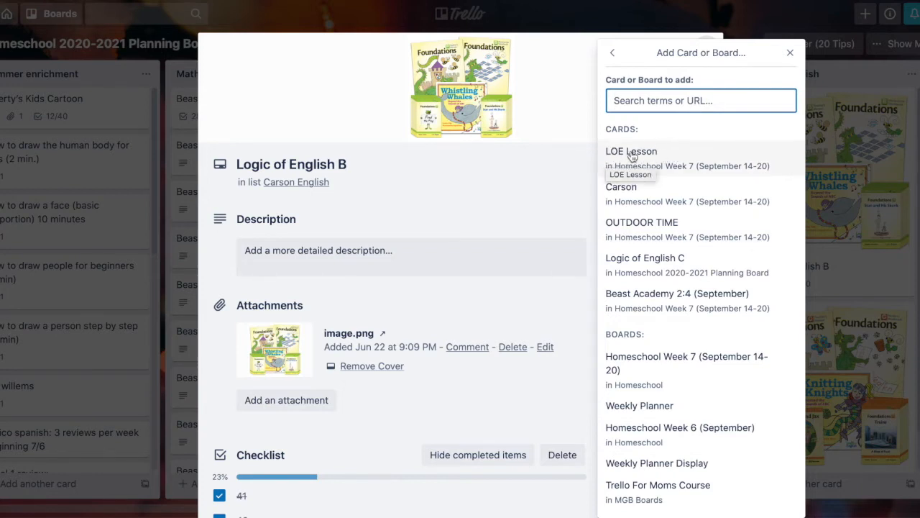
mouse_move(676, 159)
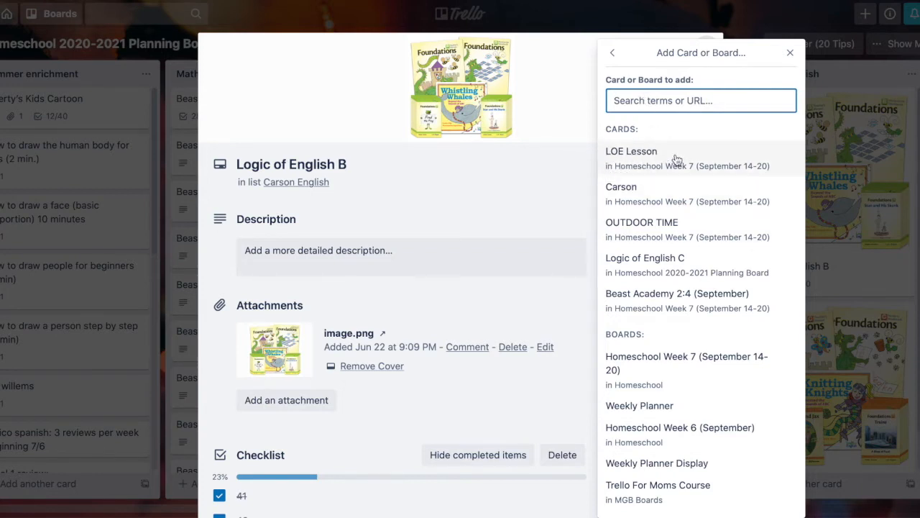
click(631, 151)
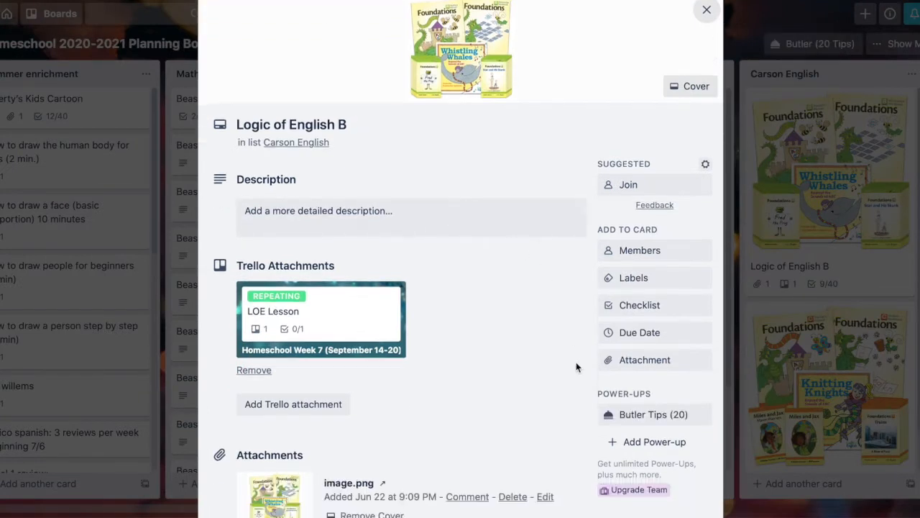
- Select the Logic of English B card's share link, then open the LOE Lesson attachment
scroll(down, 3)
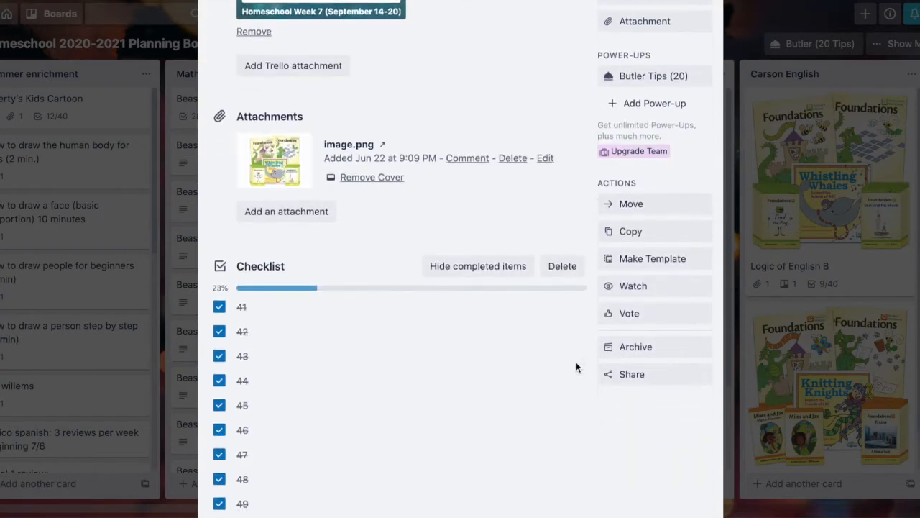
click(631, 369)
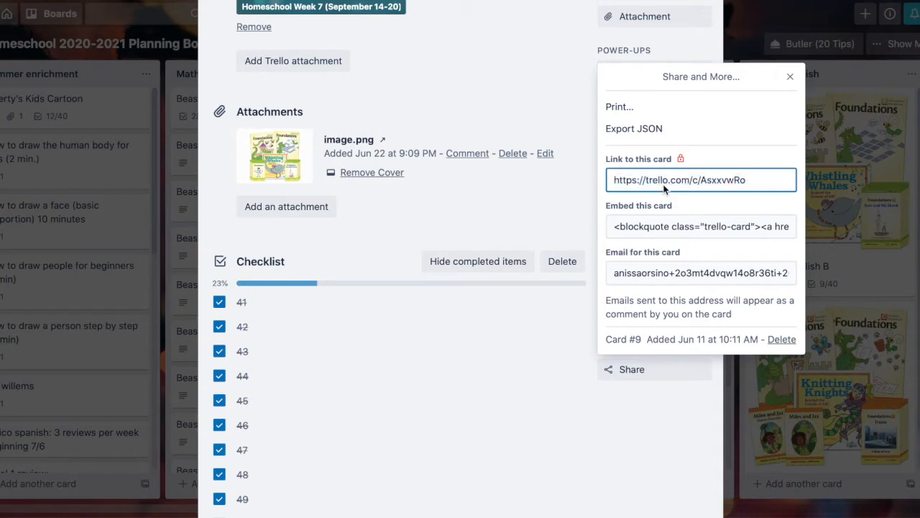
click(701, 179)
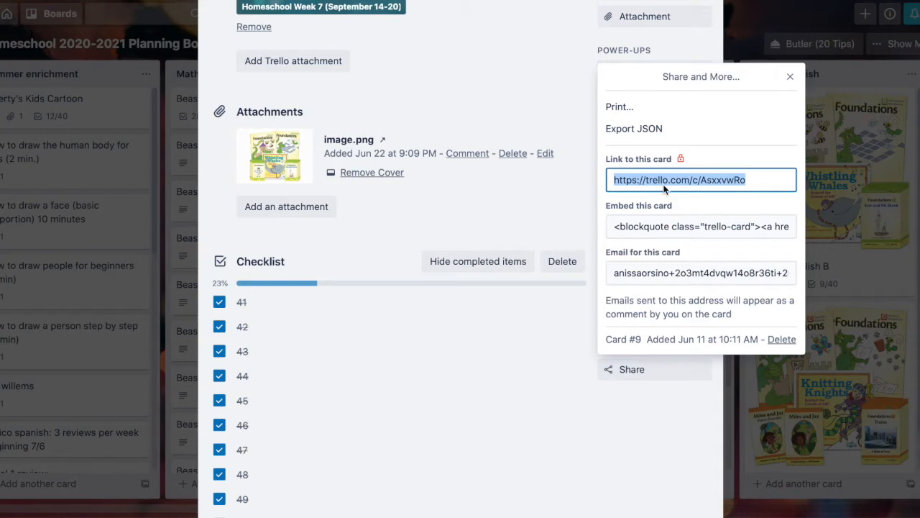
click(790, 77)
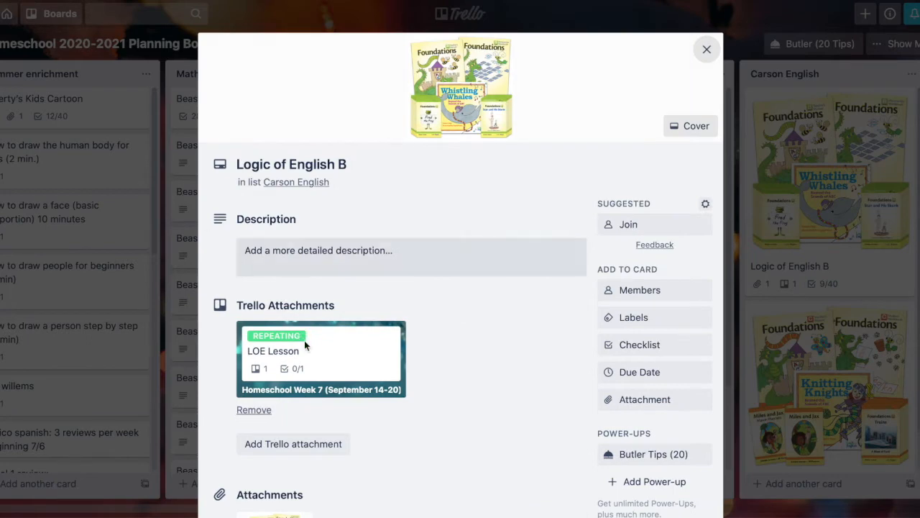
click(273, 351)
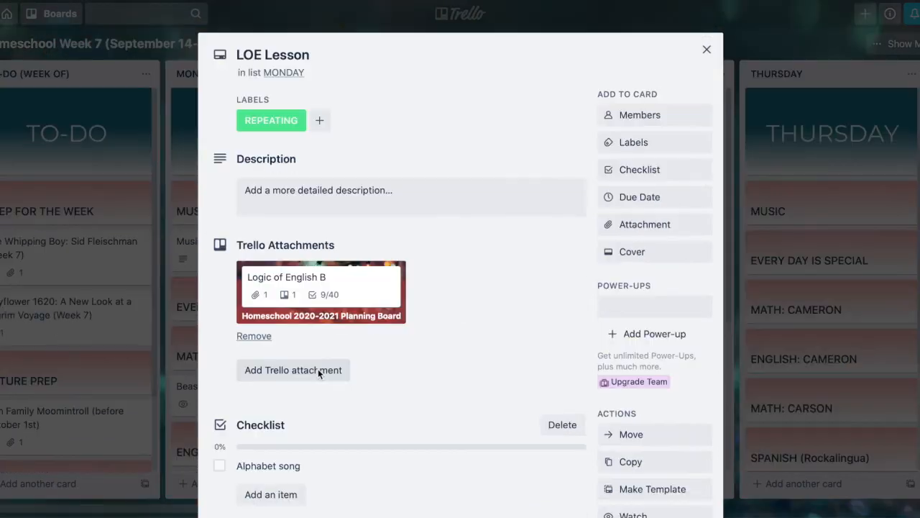
click(705, 49)
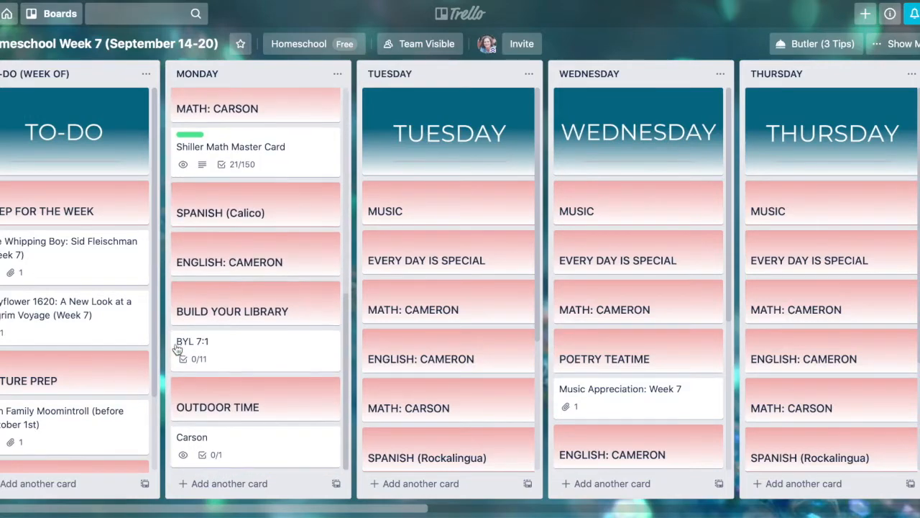
click(191, 437)
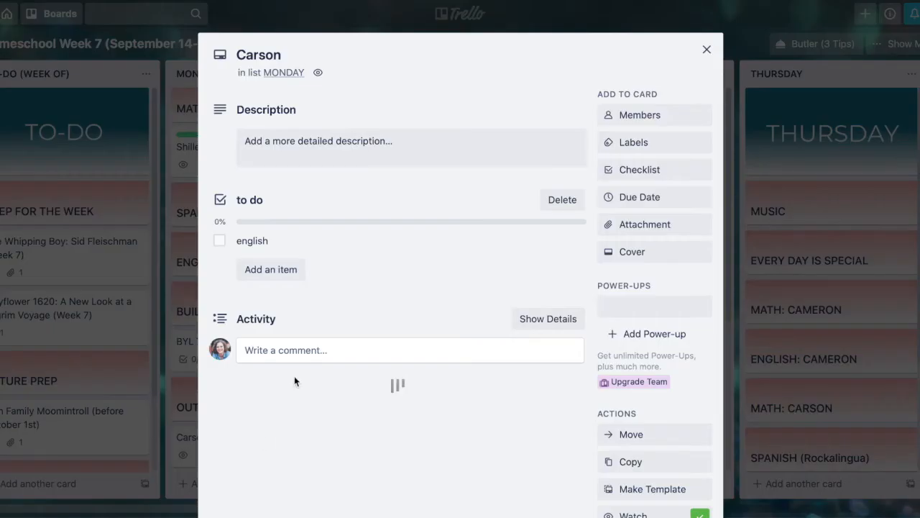
click(260, 240)
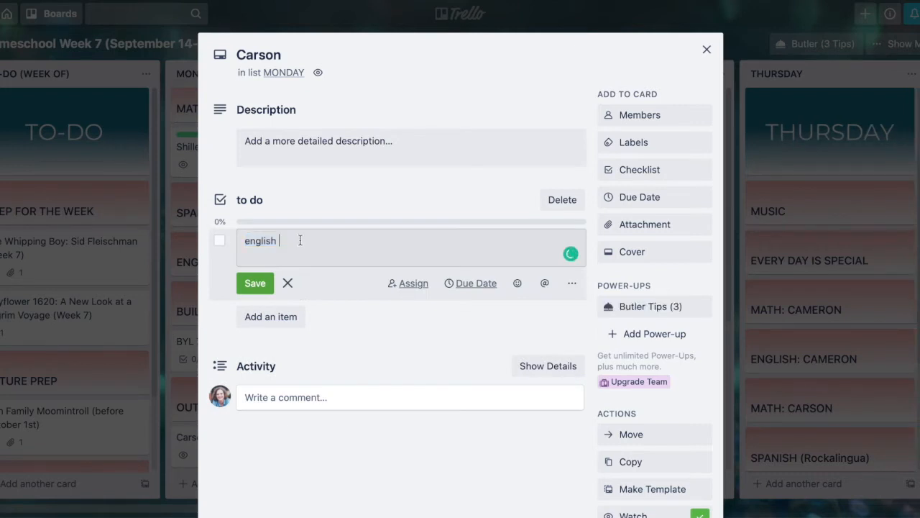
text(https://trello.com/c/AsxxvwRo)
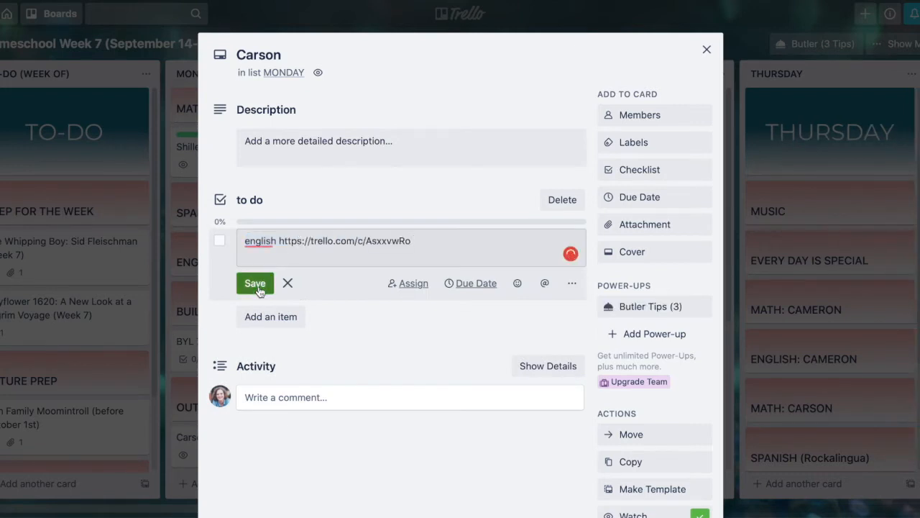
click(255, 283)
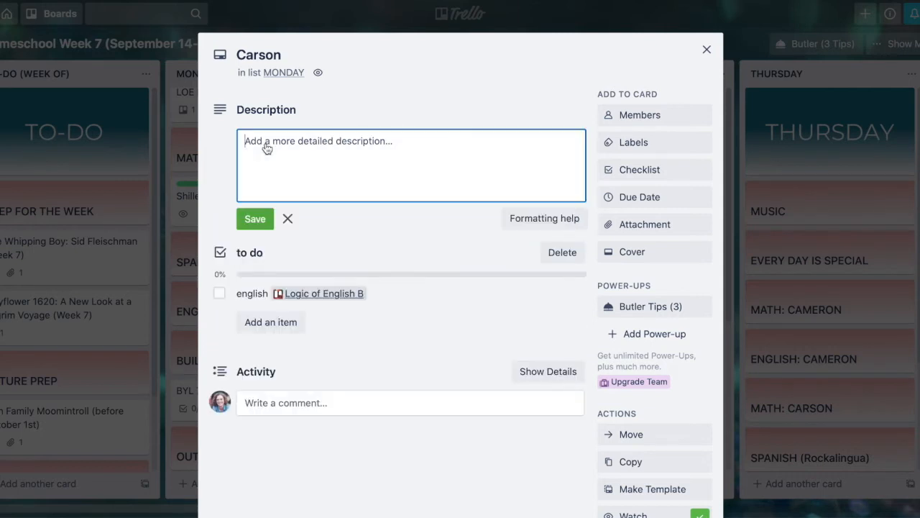
text(https://trello.com/c/AsxxvwRo)
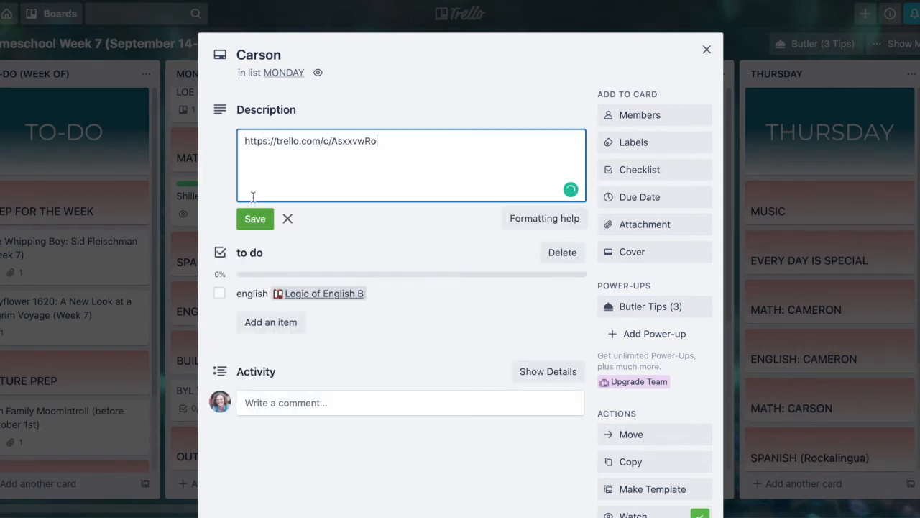
click(254, 219)
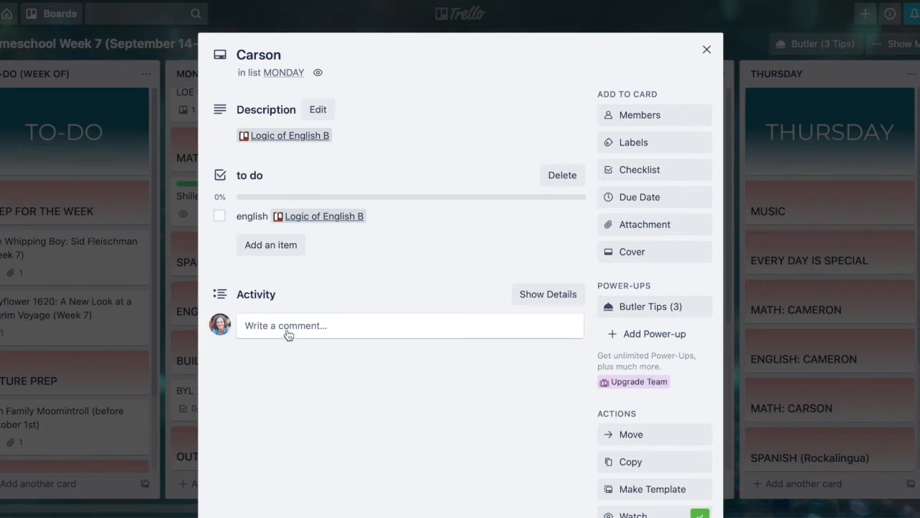
text(https://trello.com/c/AsxxvwRo)
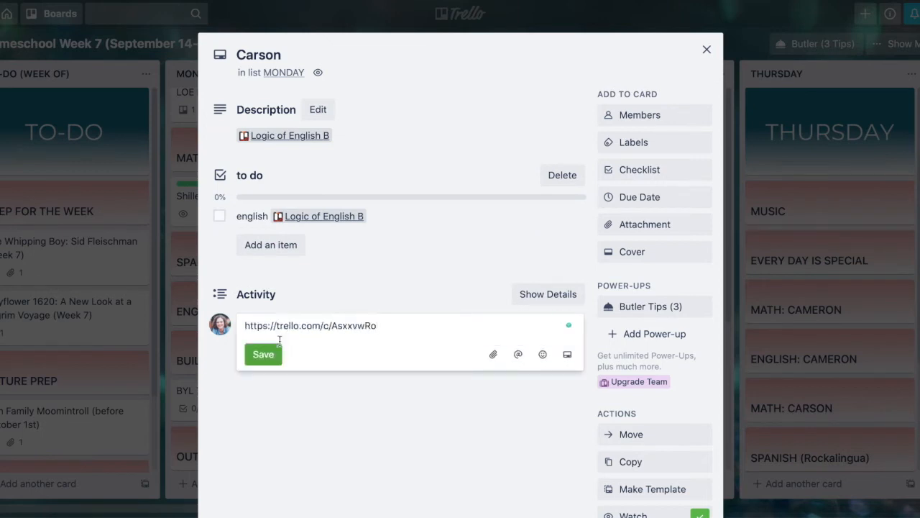
click(264, 353)
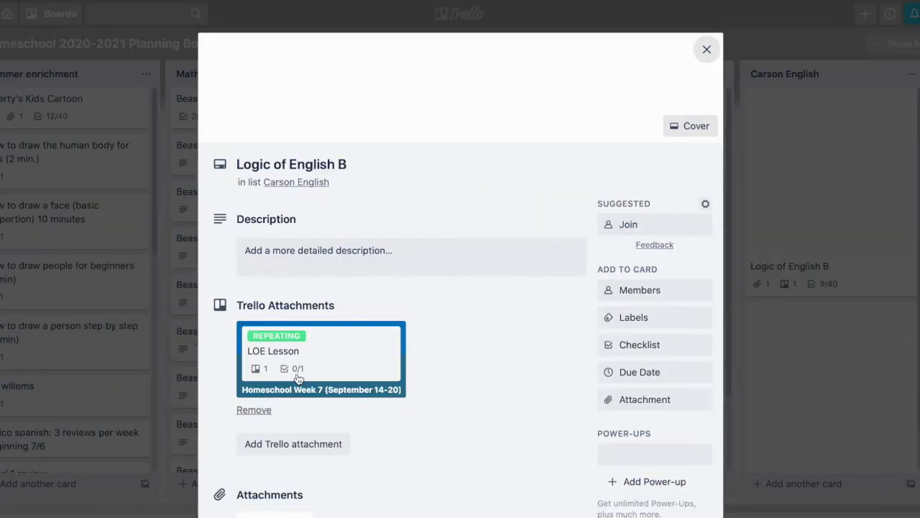
mouse_move(706, 49)
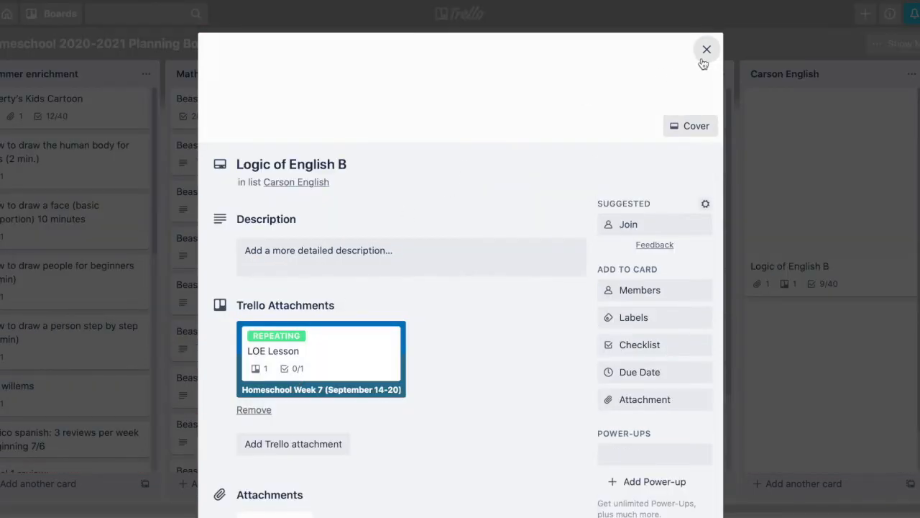
- Select the planning board's 'Link to this board' URL from the board menu, then return to Week 7
click(706, 49)
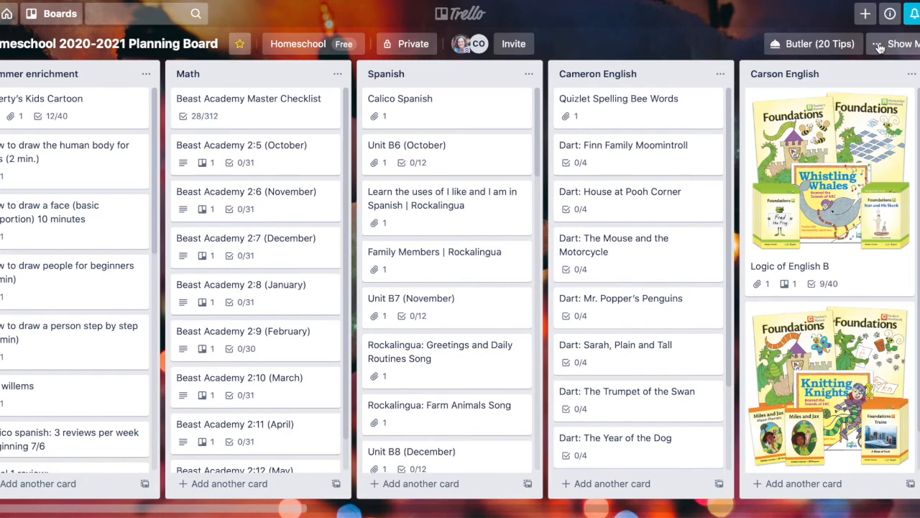
click(894, 44)
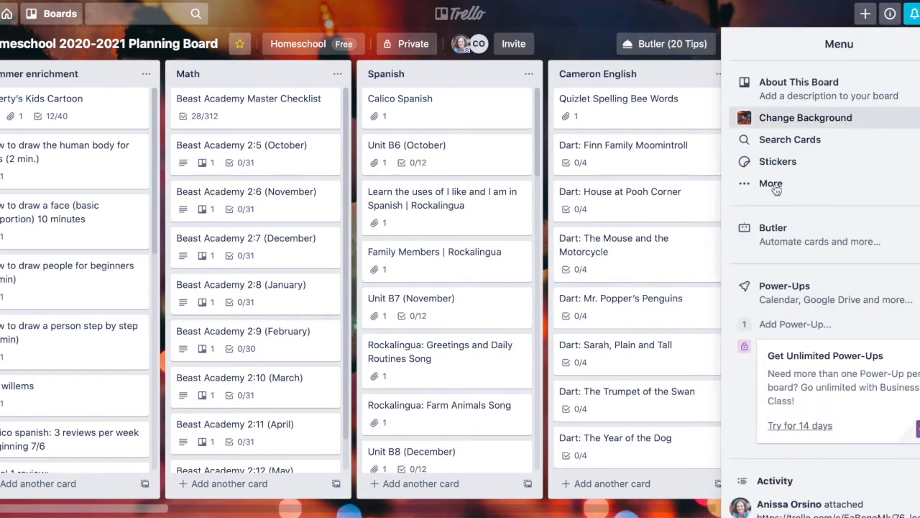
click(769, 183)
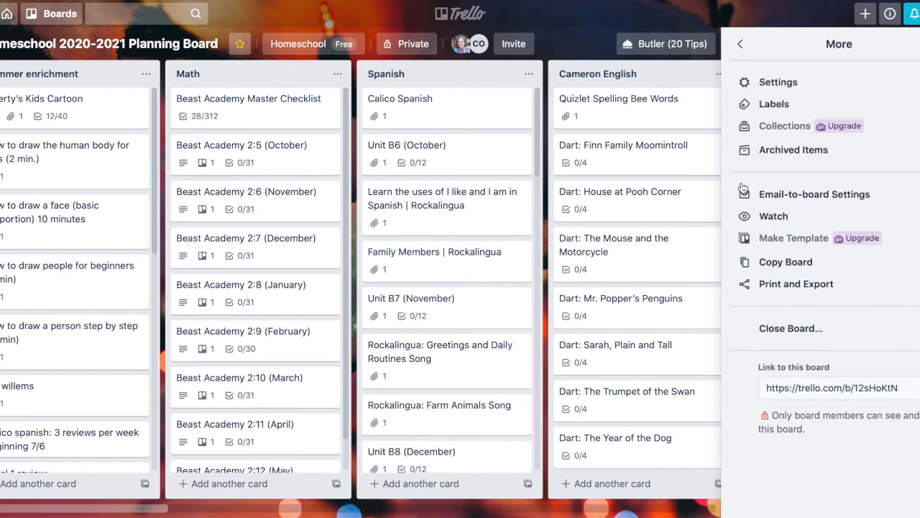
click(832, 387)
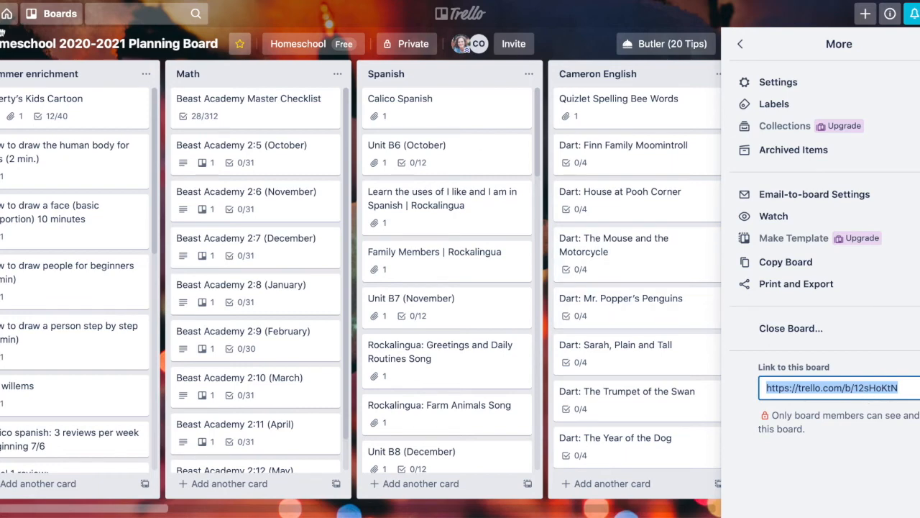
click(51, 13)
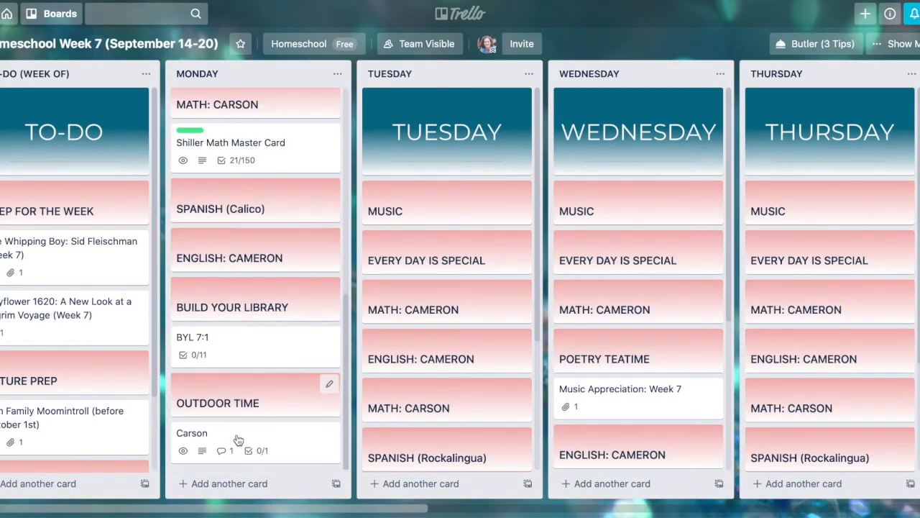
click(192, 432)
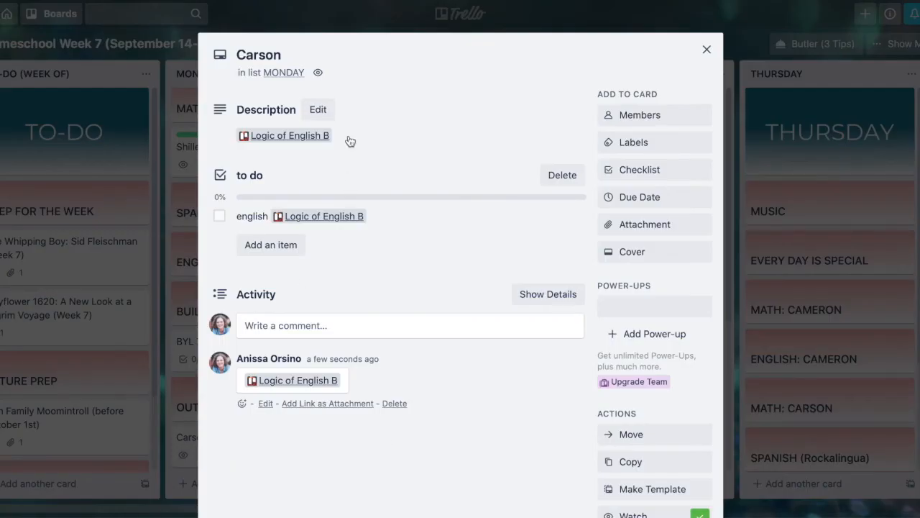
click(318, 109)
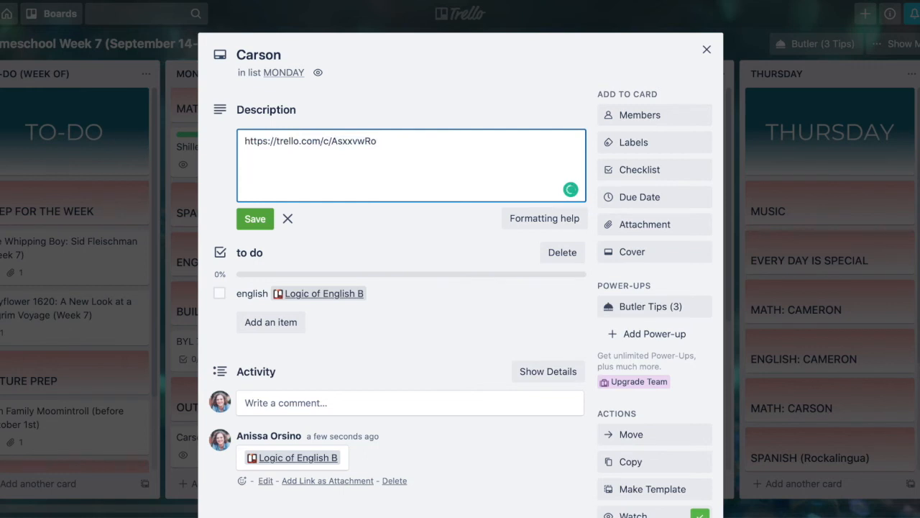
text(https://trello.com/b/12sHoKtN)
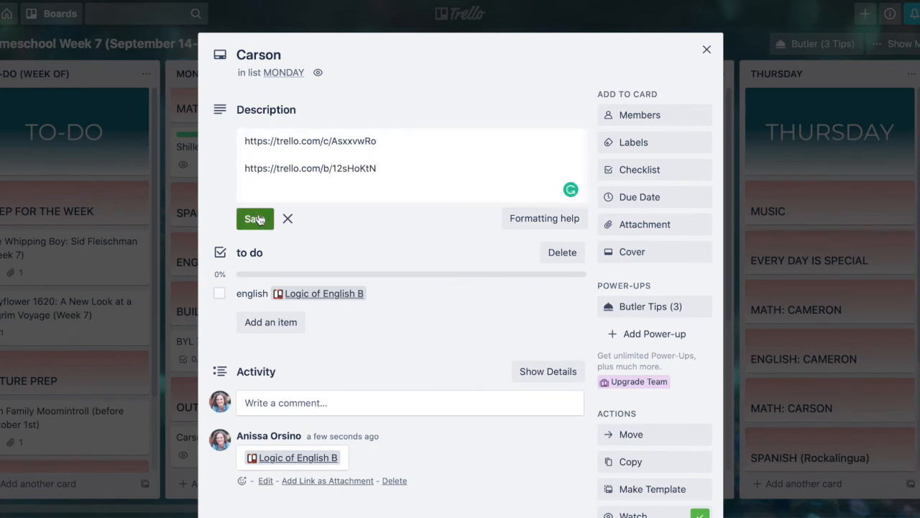
click(254, 219)
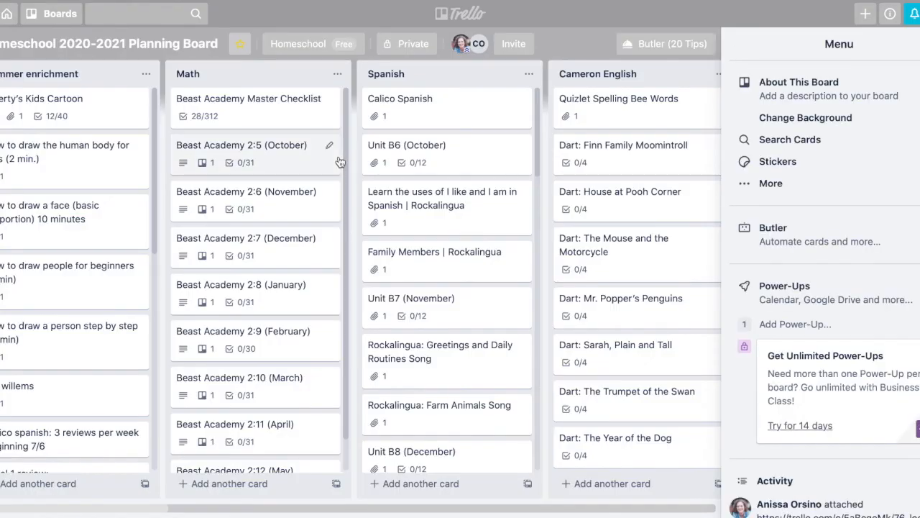
click(805, 117)
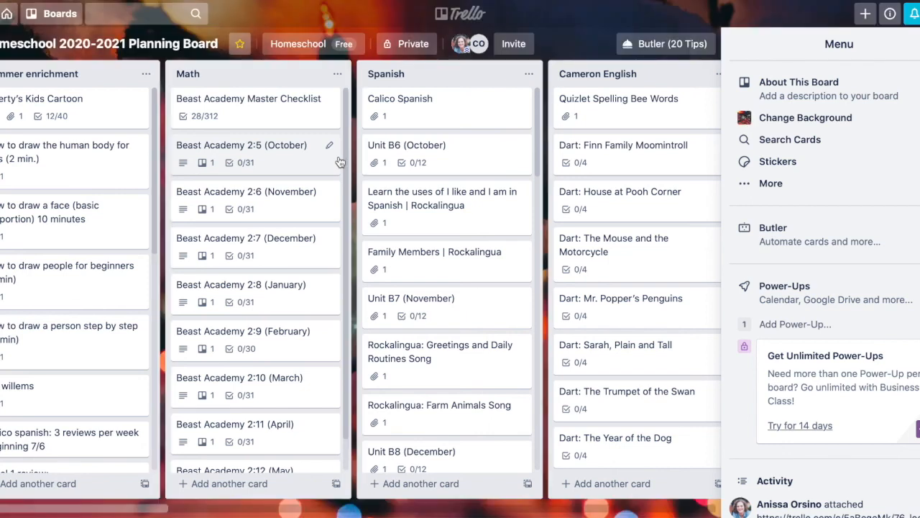